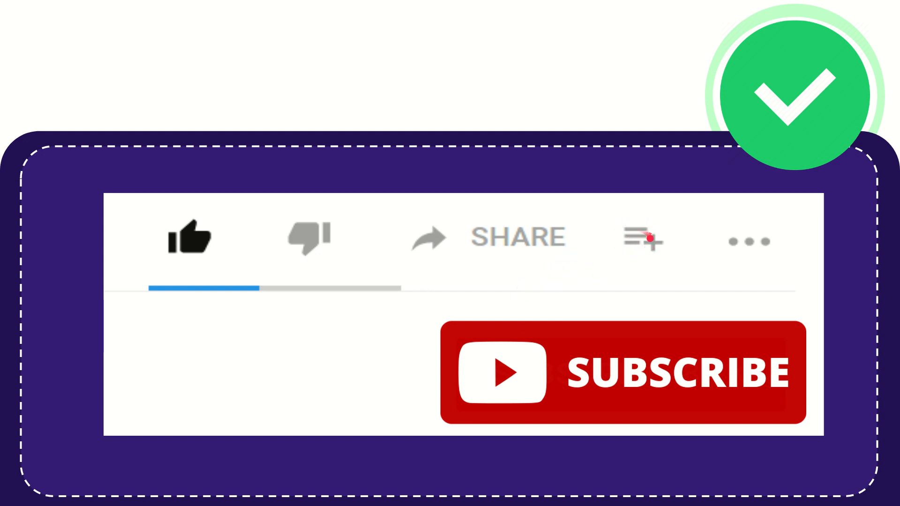
pyautogui.click(642, 240)
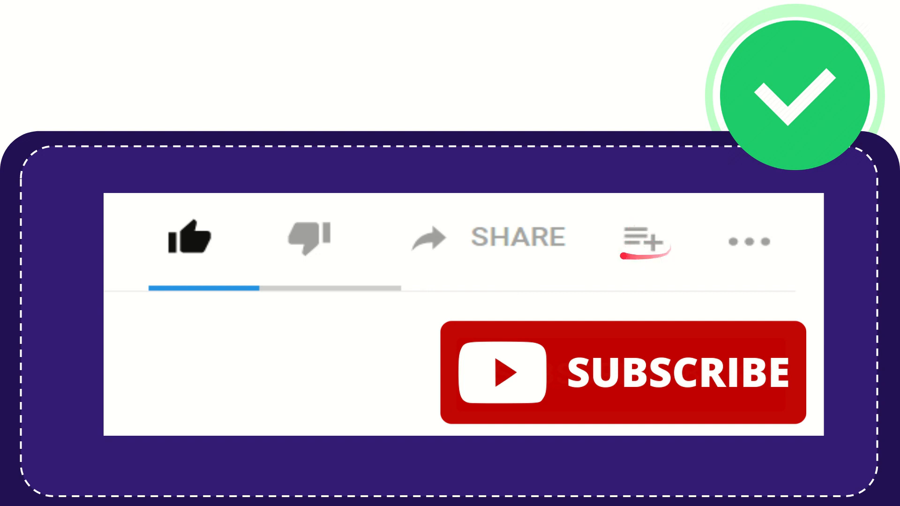